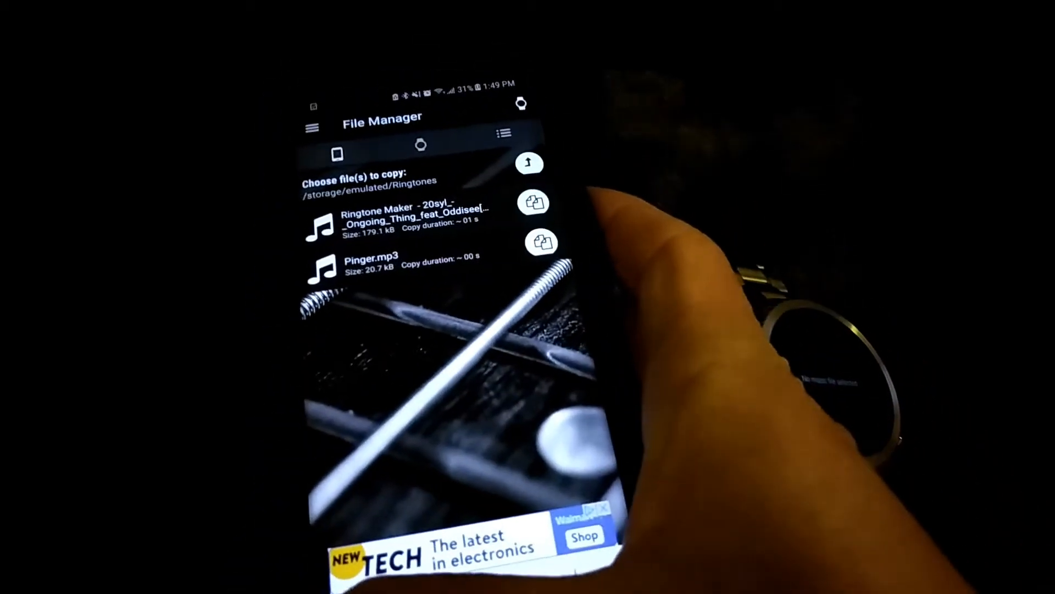
# Navigate from /storage/emulated into the phone's Ringtones folder to select the Ringtone Maker MP3.
pyautogui.click(528, 163)
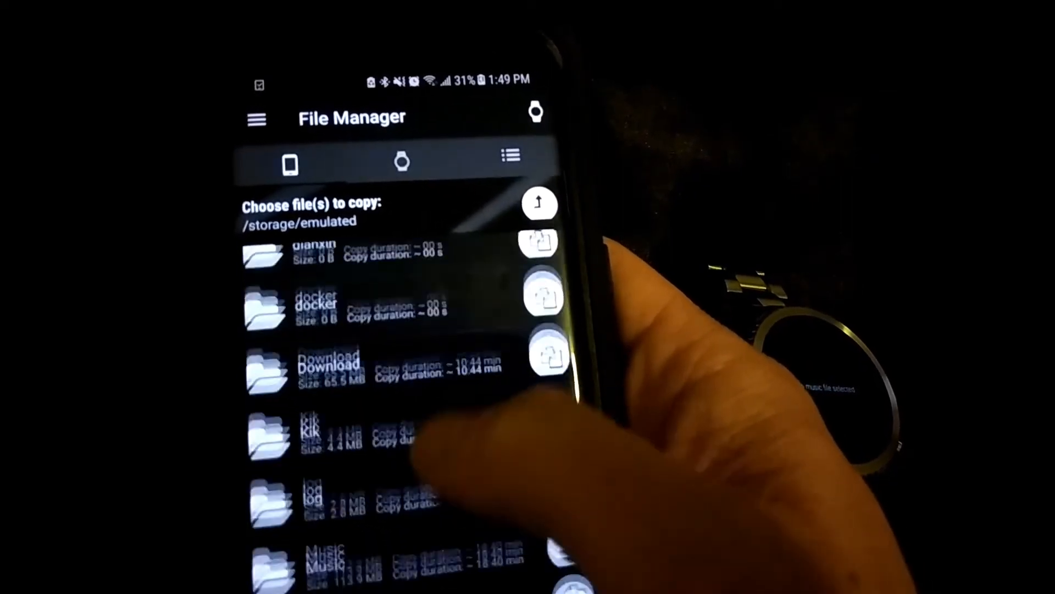
pyautogui.scroll(-3)
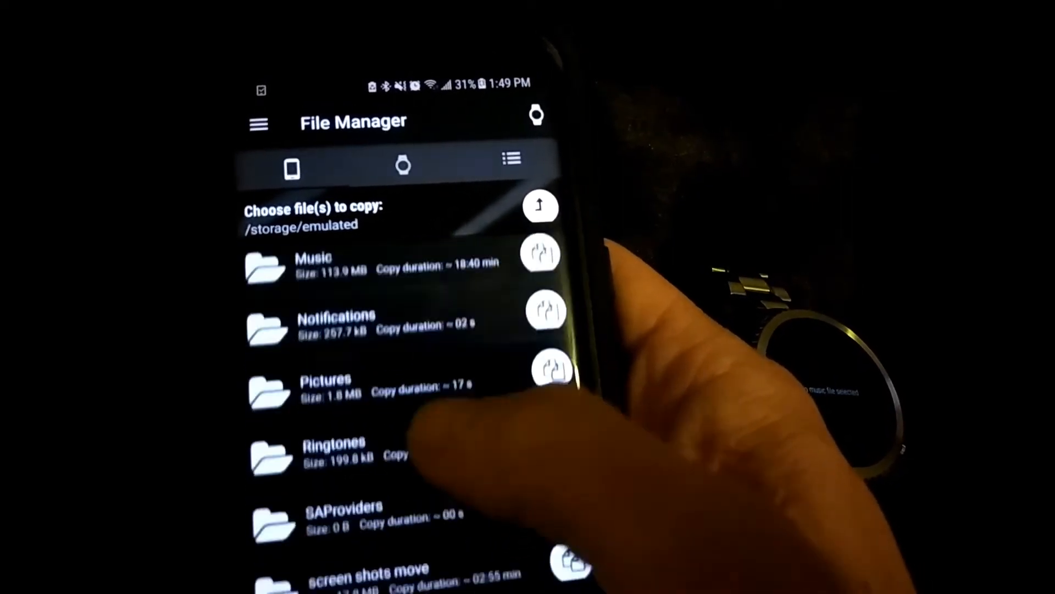
pyautogui.click(330, 458)
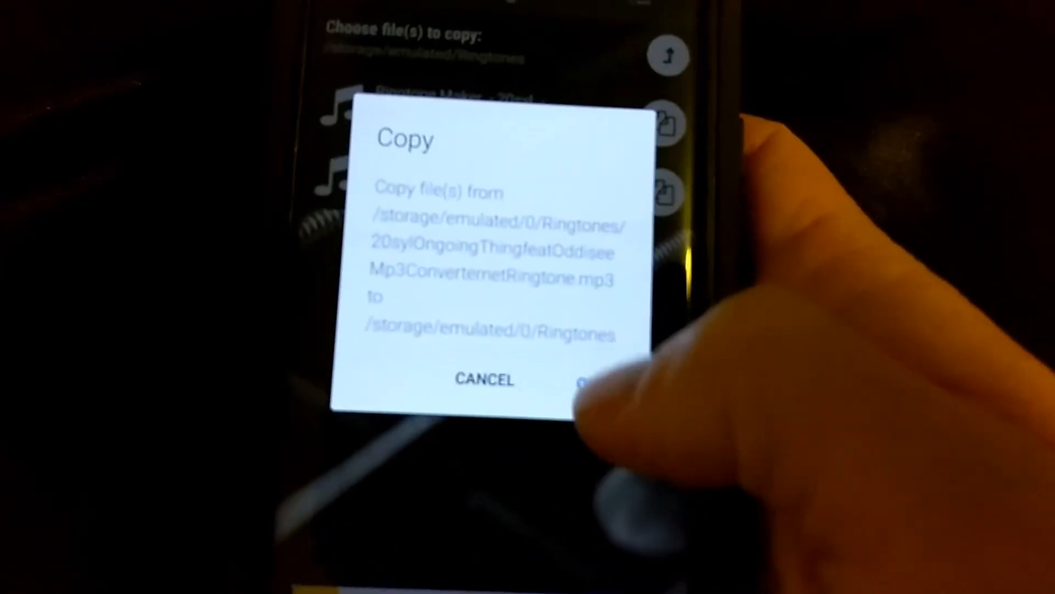
# Confirm copying the Ringtone Maker MP3 to /storage/emulated/0/Ringtones on the watch.
pyautogui.click(585, 379)
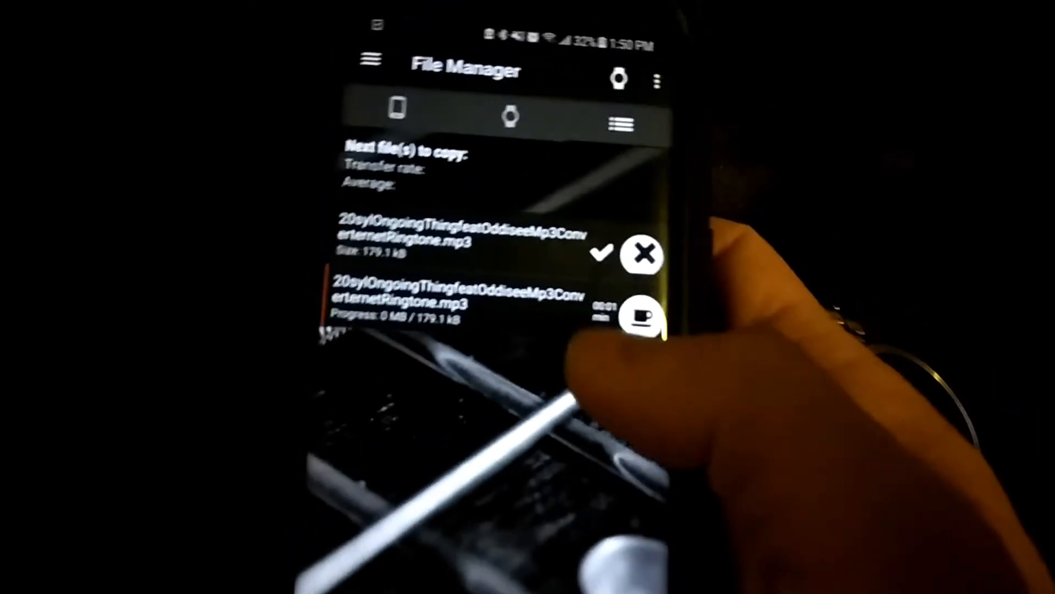